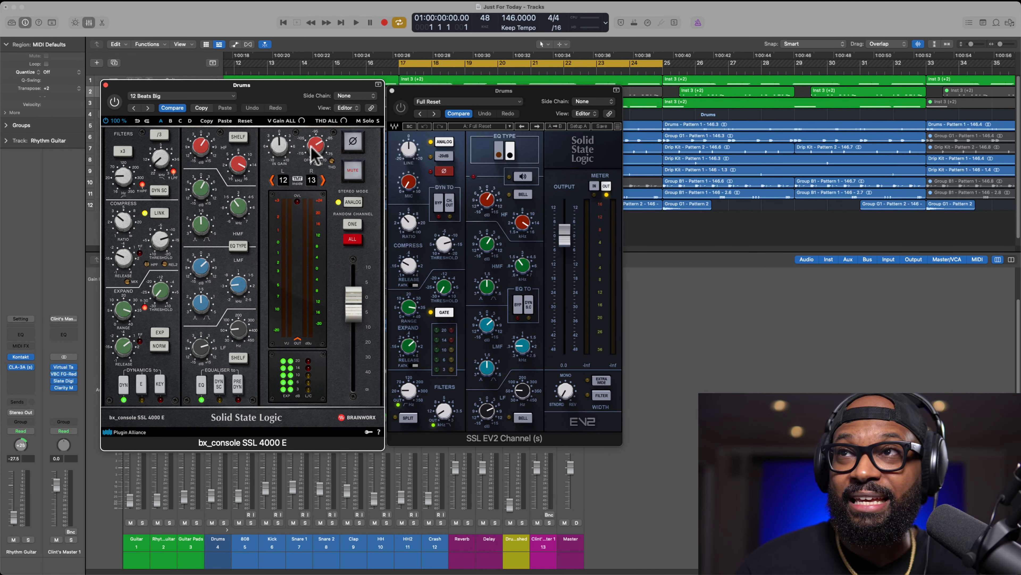
pyautogui.moveTo(114, 108)
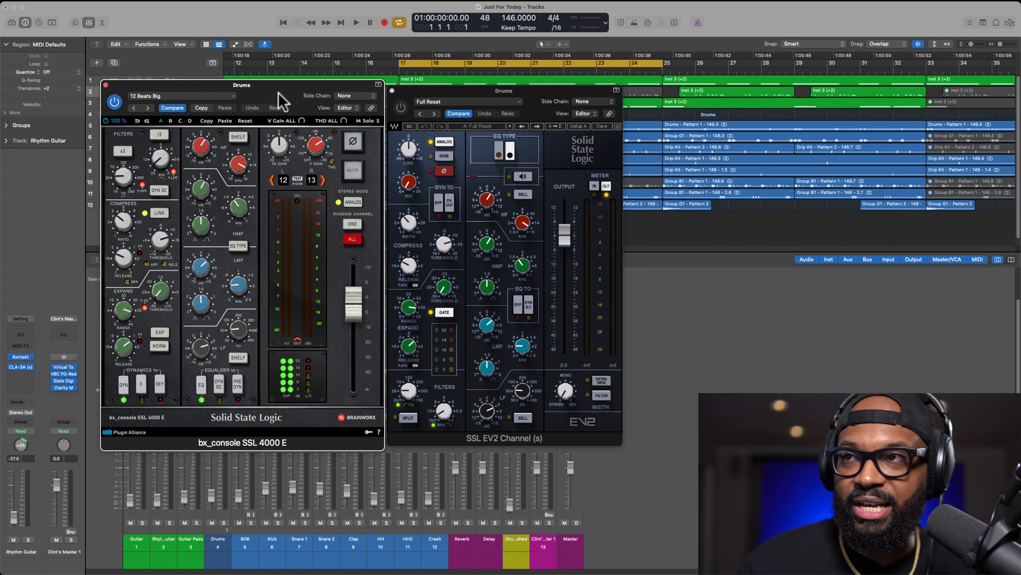
pyautogui.moveTo(287, 104)
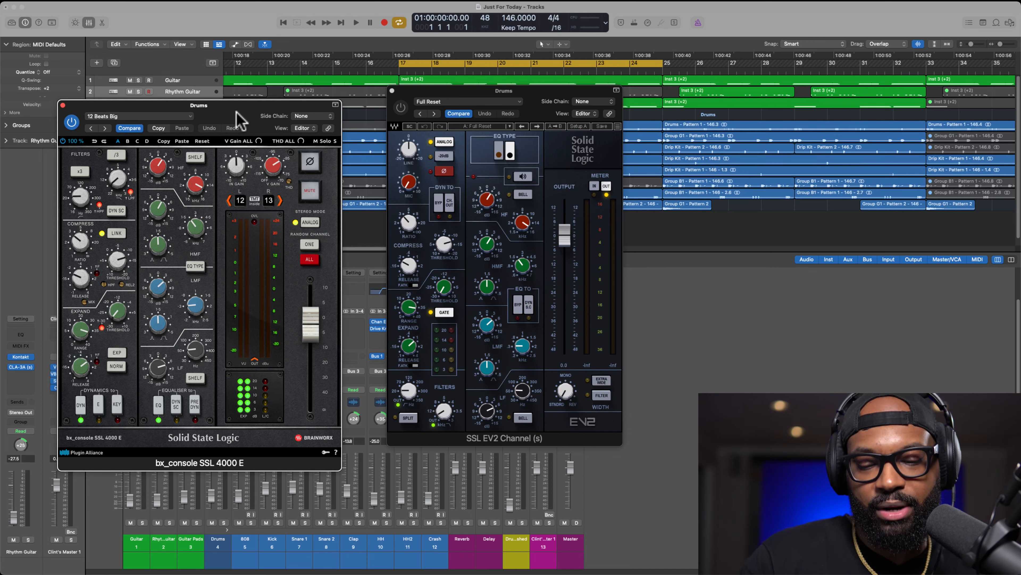
pyautogui.moveTo(243, 121)
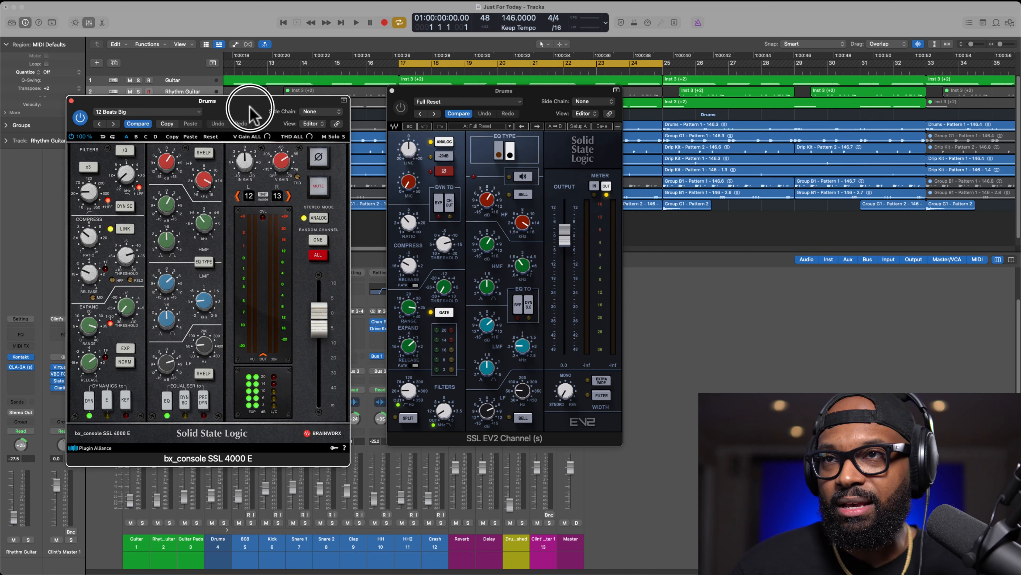
# Step: Move the bx_console SSL 4000 E window back to its original position and bring up Logic Pro's Settings
pyautogui.moveTo(209, 101); pyautogui.dragTo(264, 83)
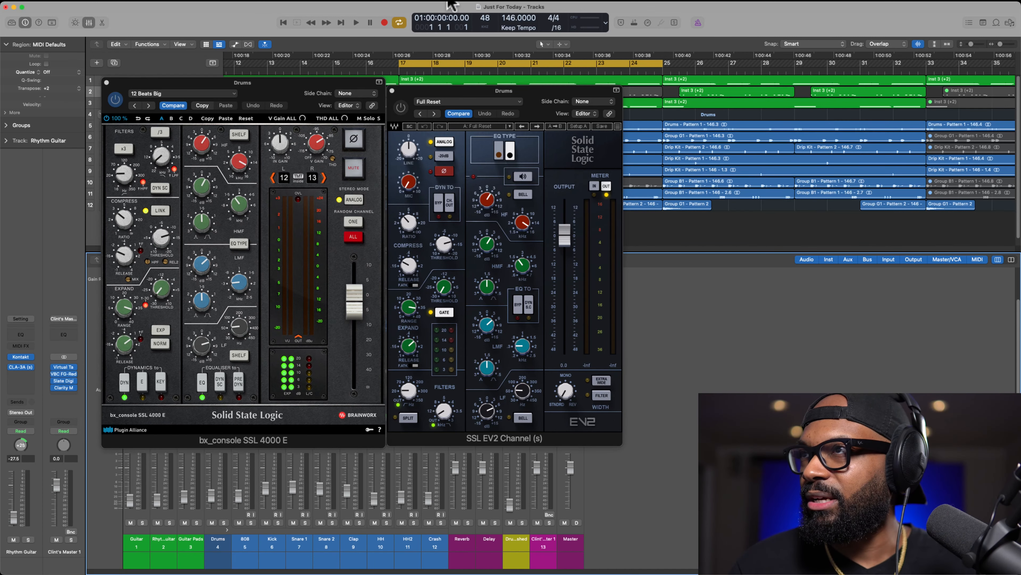
pyautogui.moveTo(504, 90); pyautogui.dragTo(632, 72)
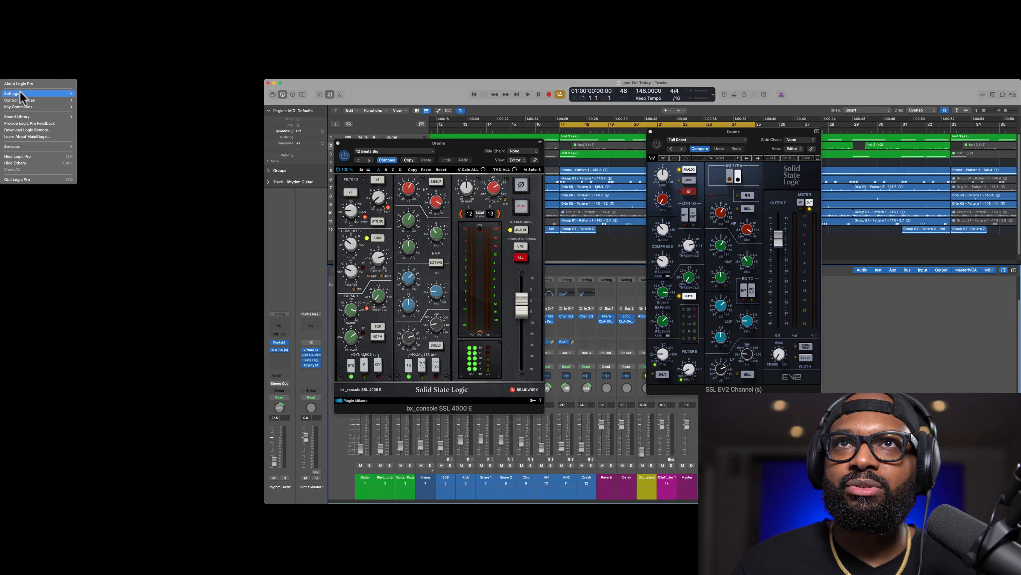
pyautogui.click(11, 93)
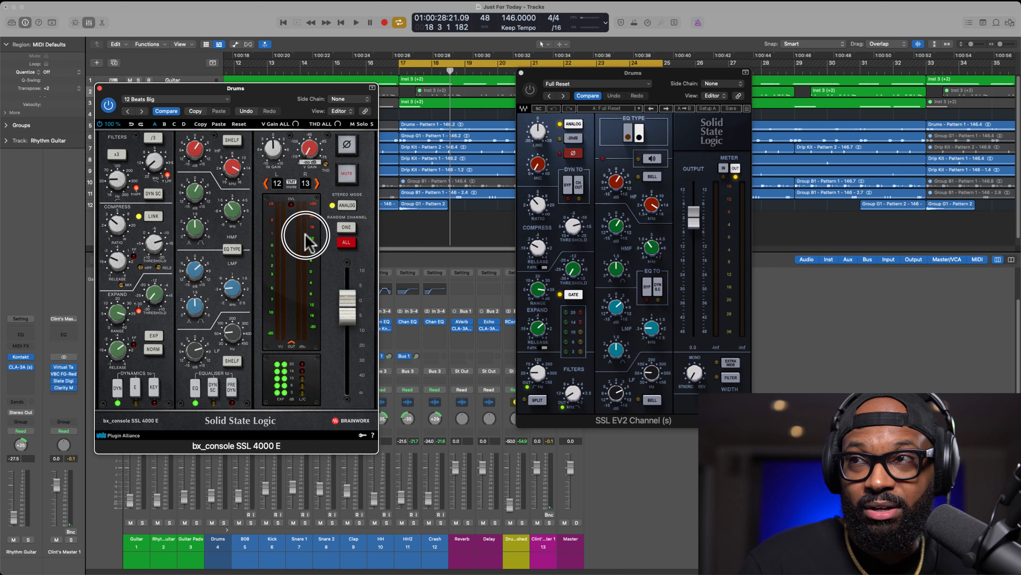
pyautogui.moveTo(307, 212)
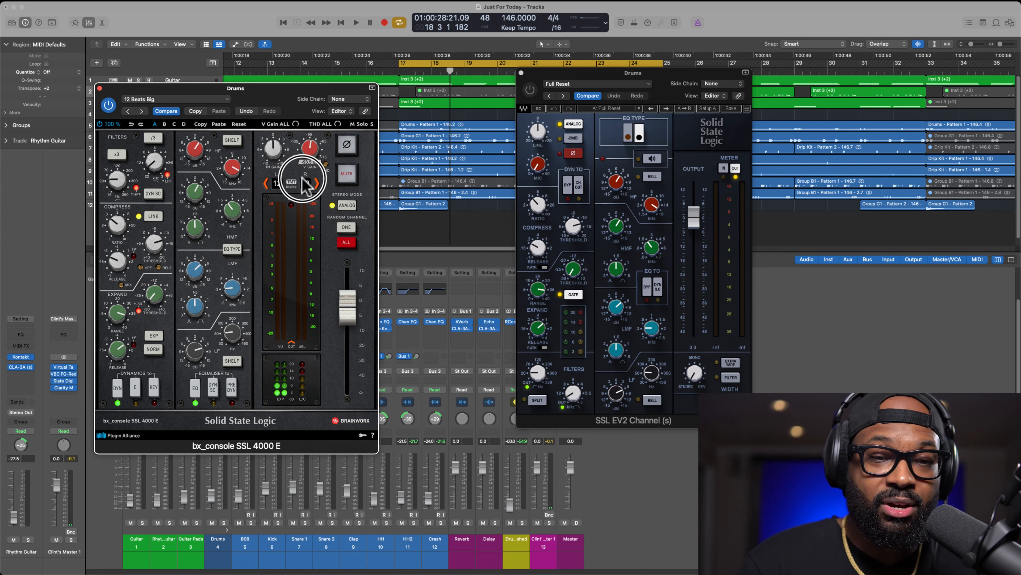
# Step: Start playback and bypass the bx_console SSL 4000 E plug-in on the Drums bus
pyautogui.click(355, 22)
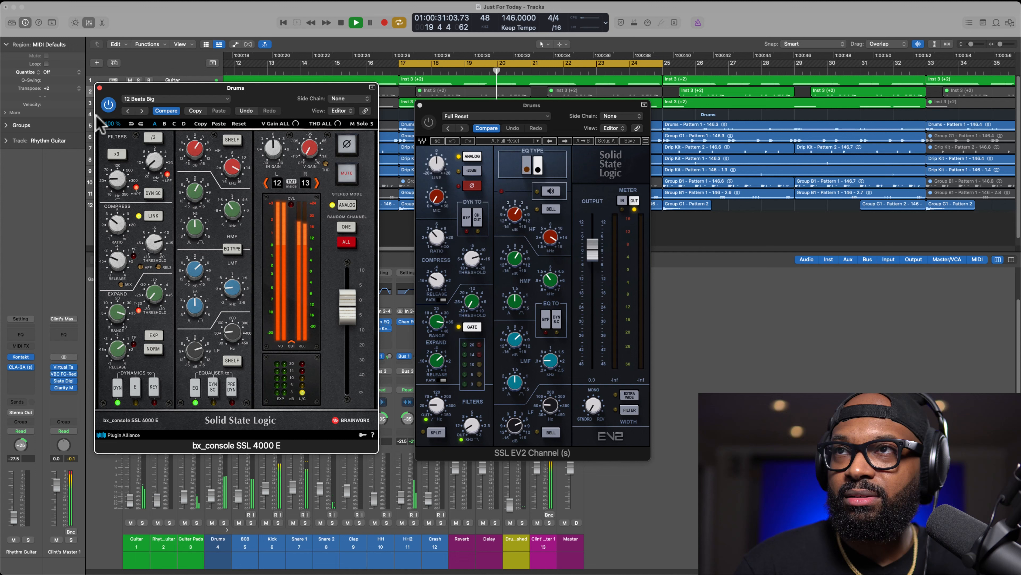
pyautogui.click(108, 105)
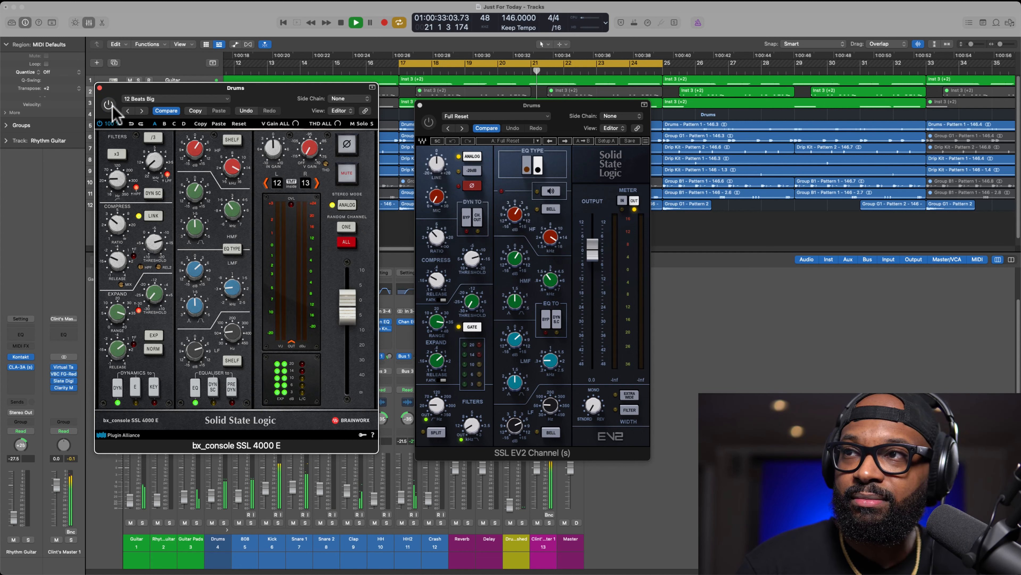